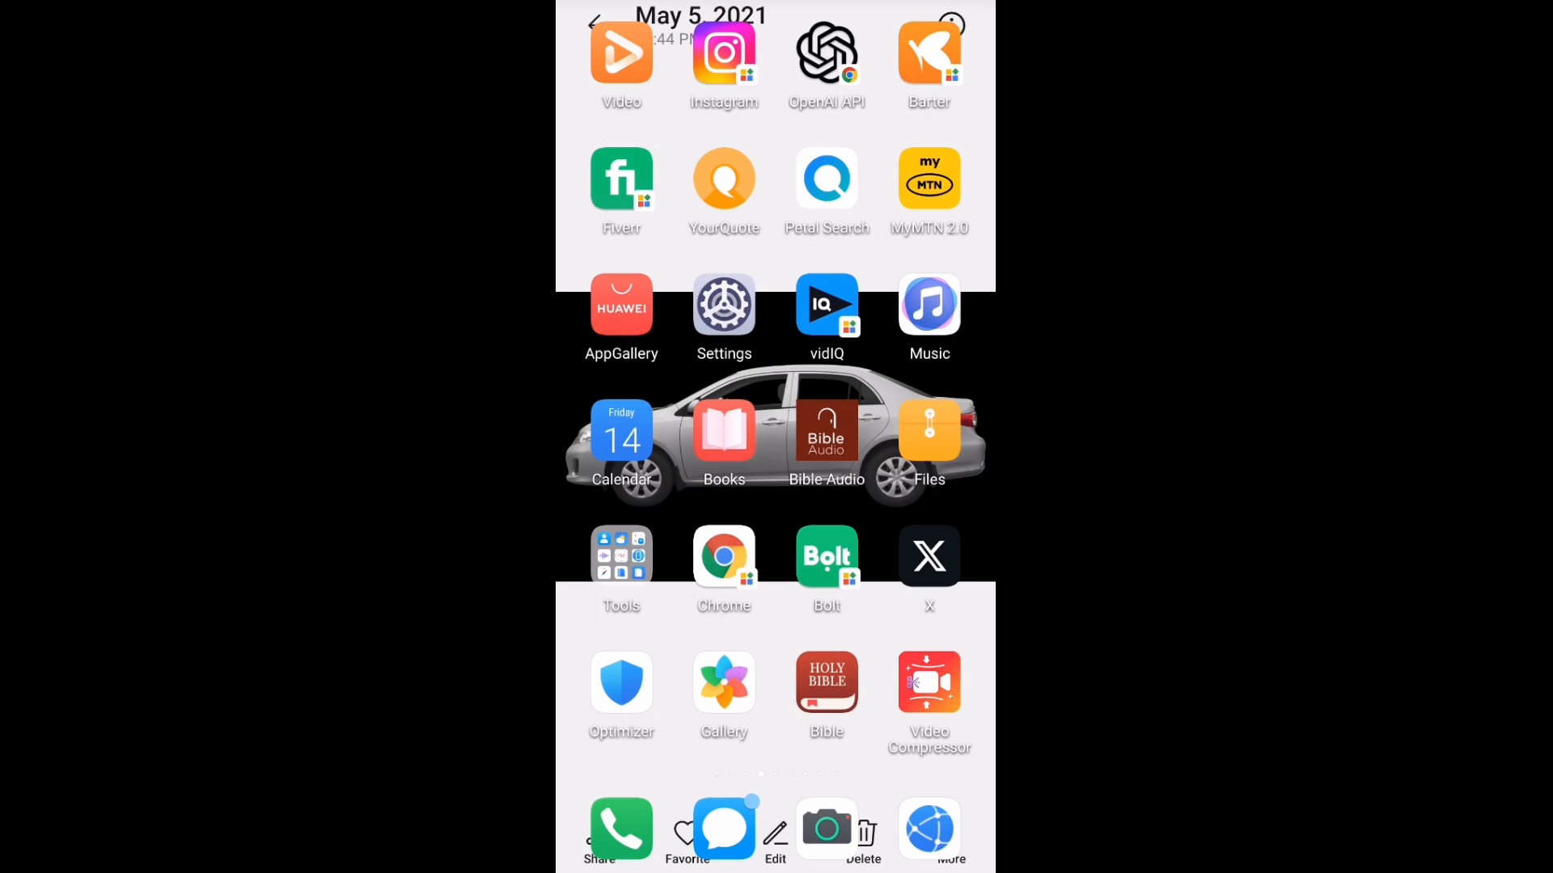
- Swipe up on the Android home screen to reveal the app drawer
scroll(left, 3)
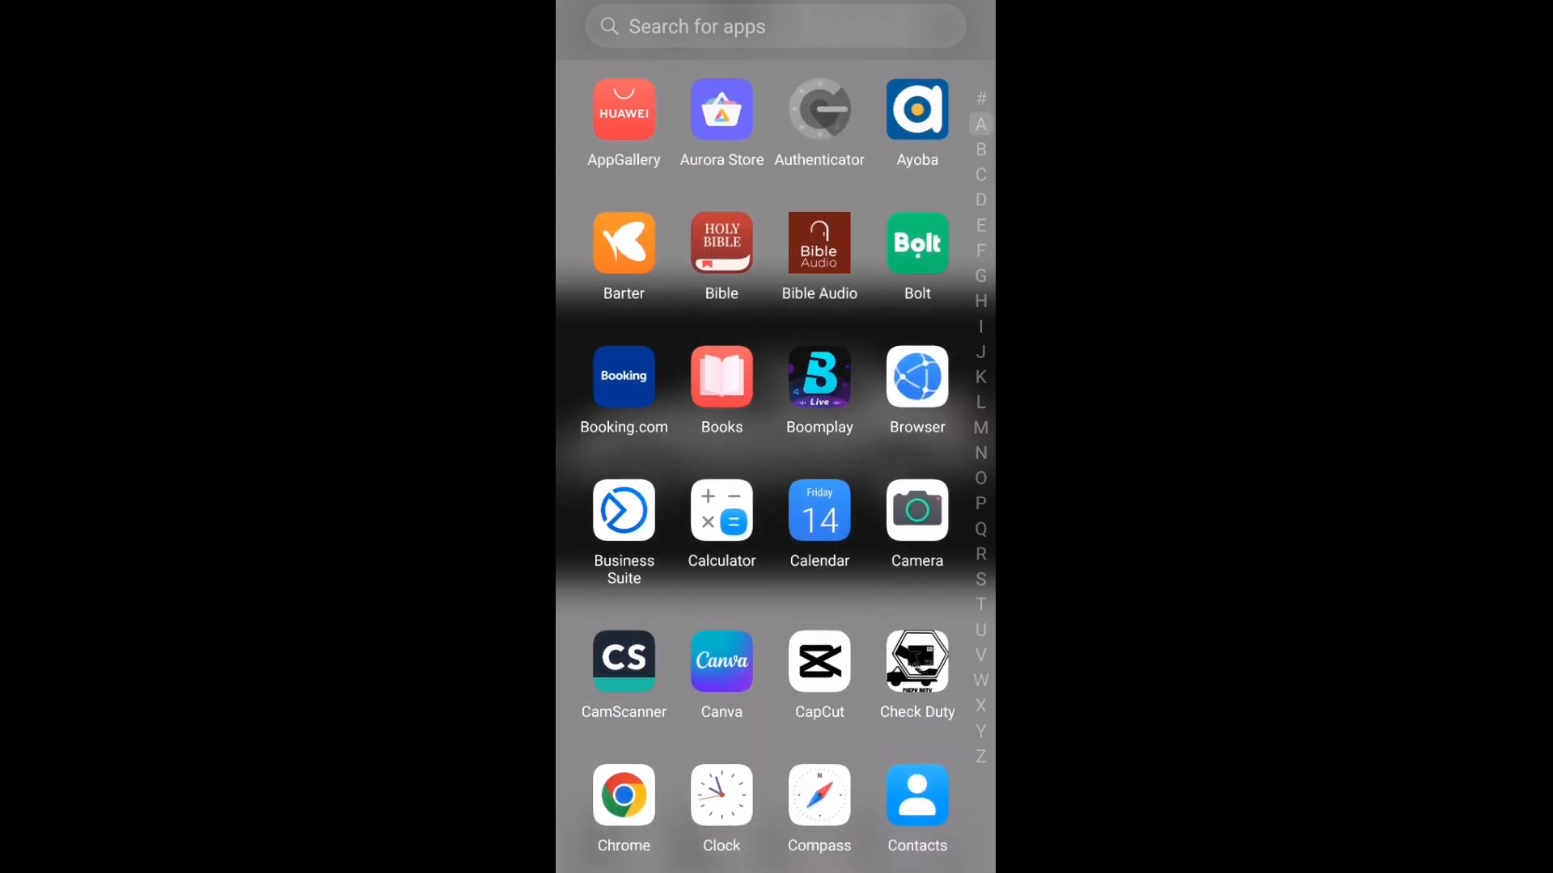
scroll(down, 3)
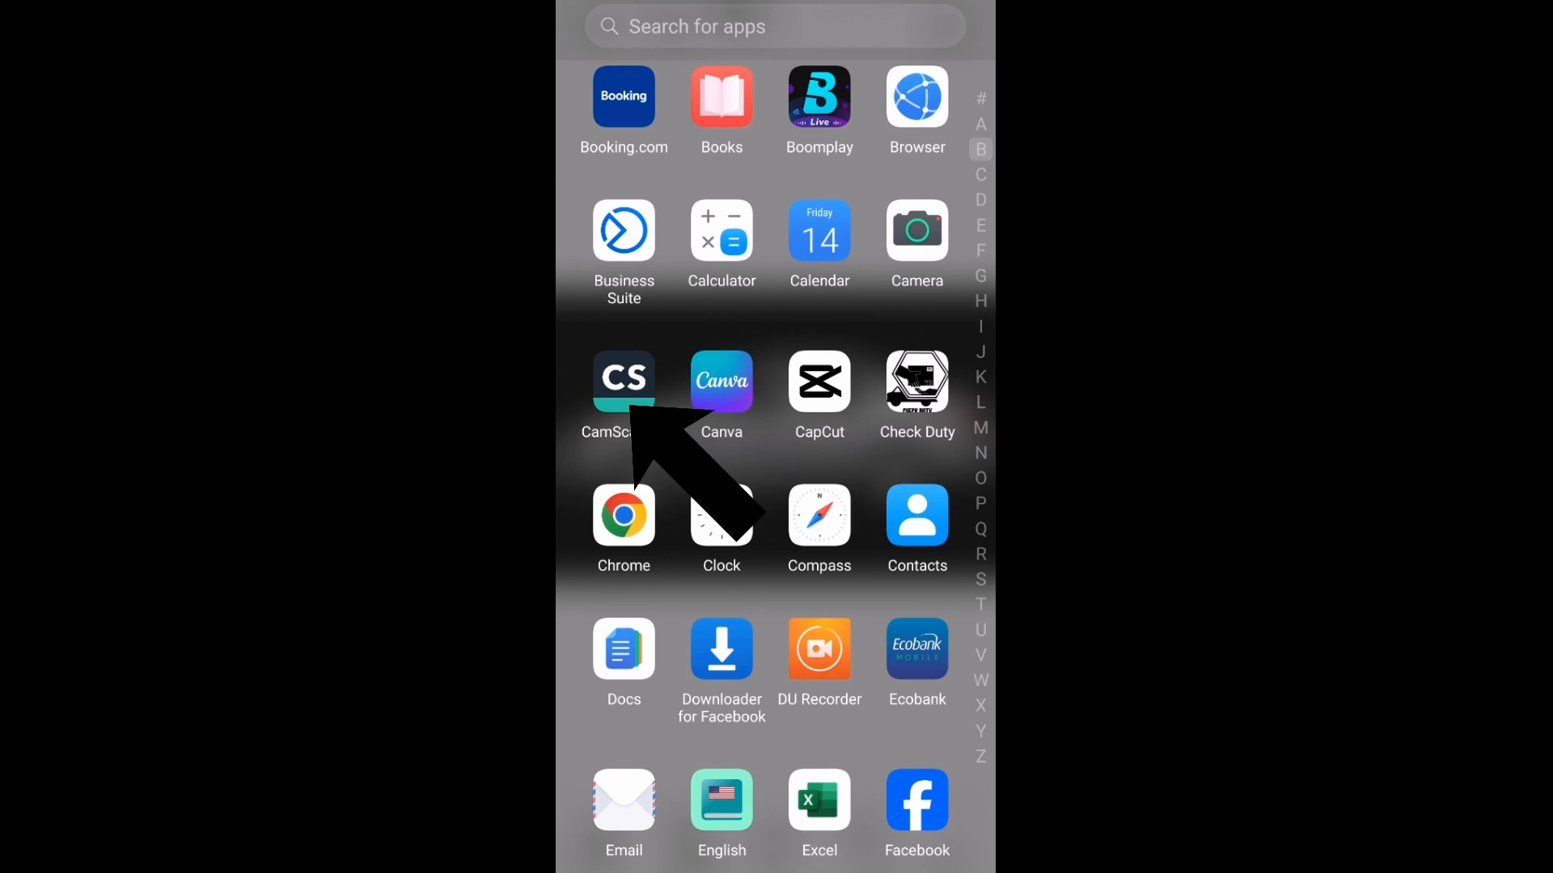
- Launch CamScanner from the app drawer into its scanning camera
click(623, 380)
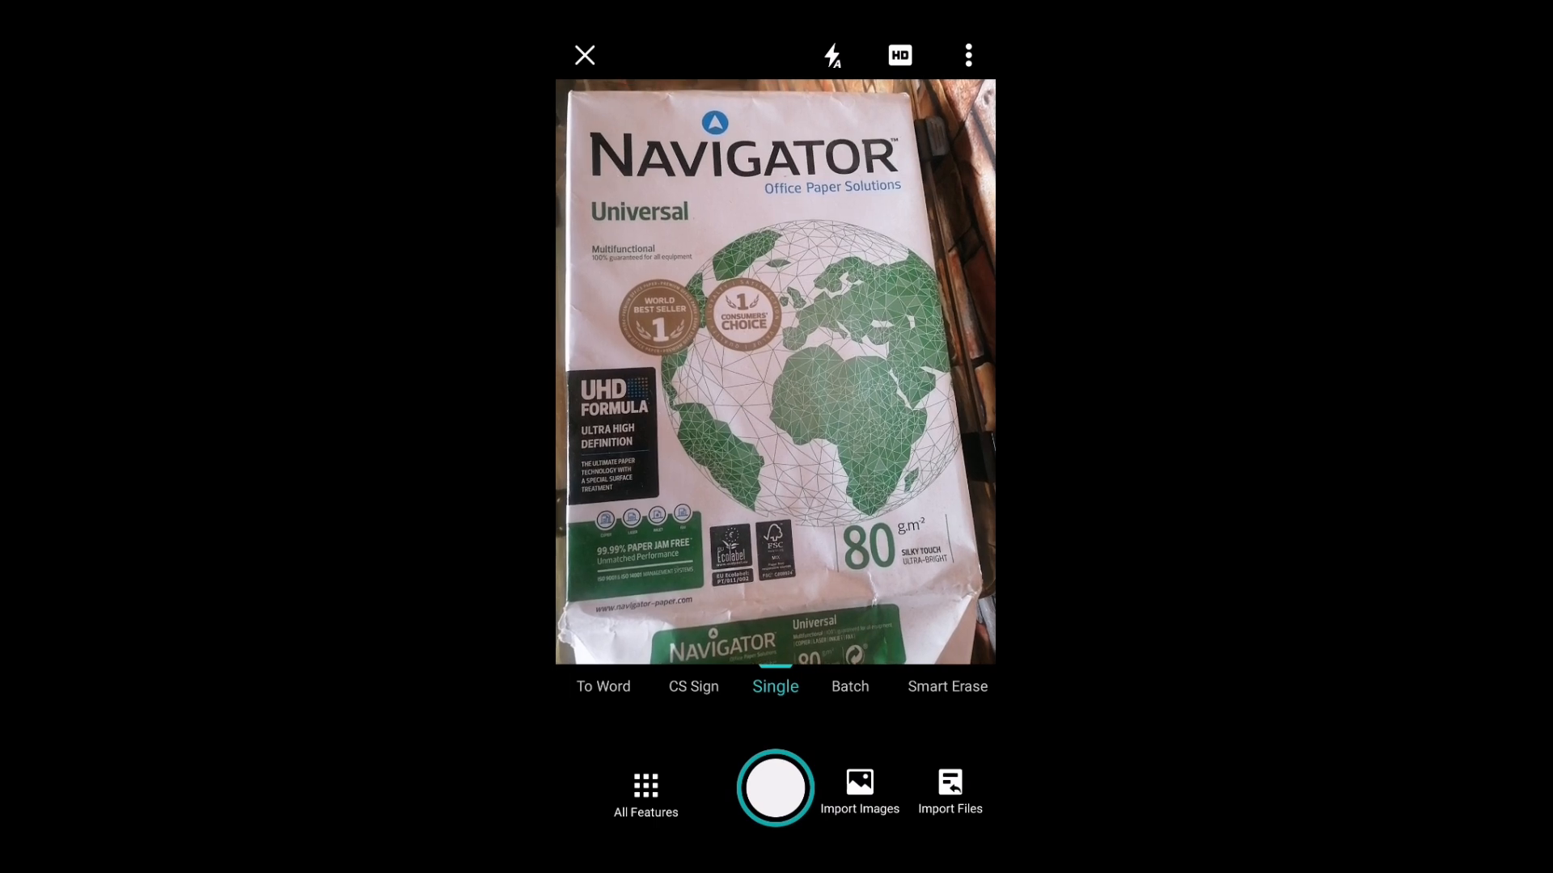
- Photograph the Navigator paper pack and accept the detected crop
click(775, 789)
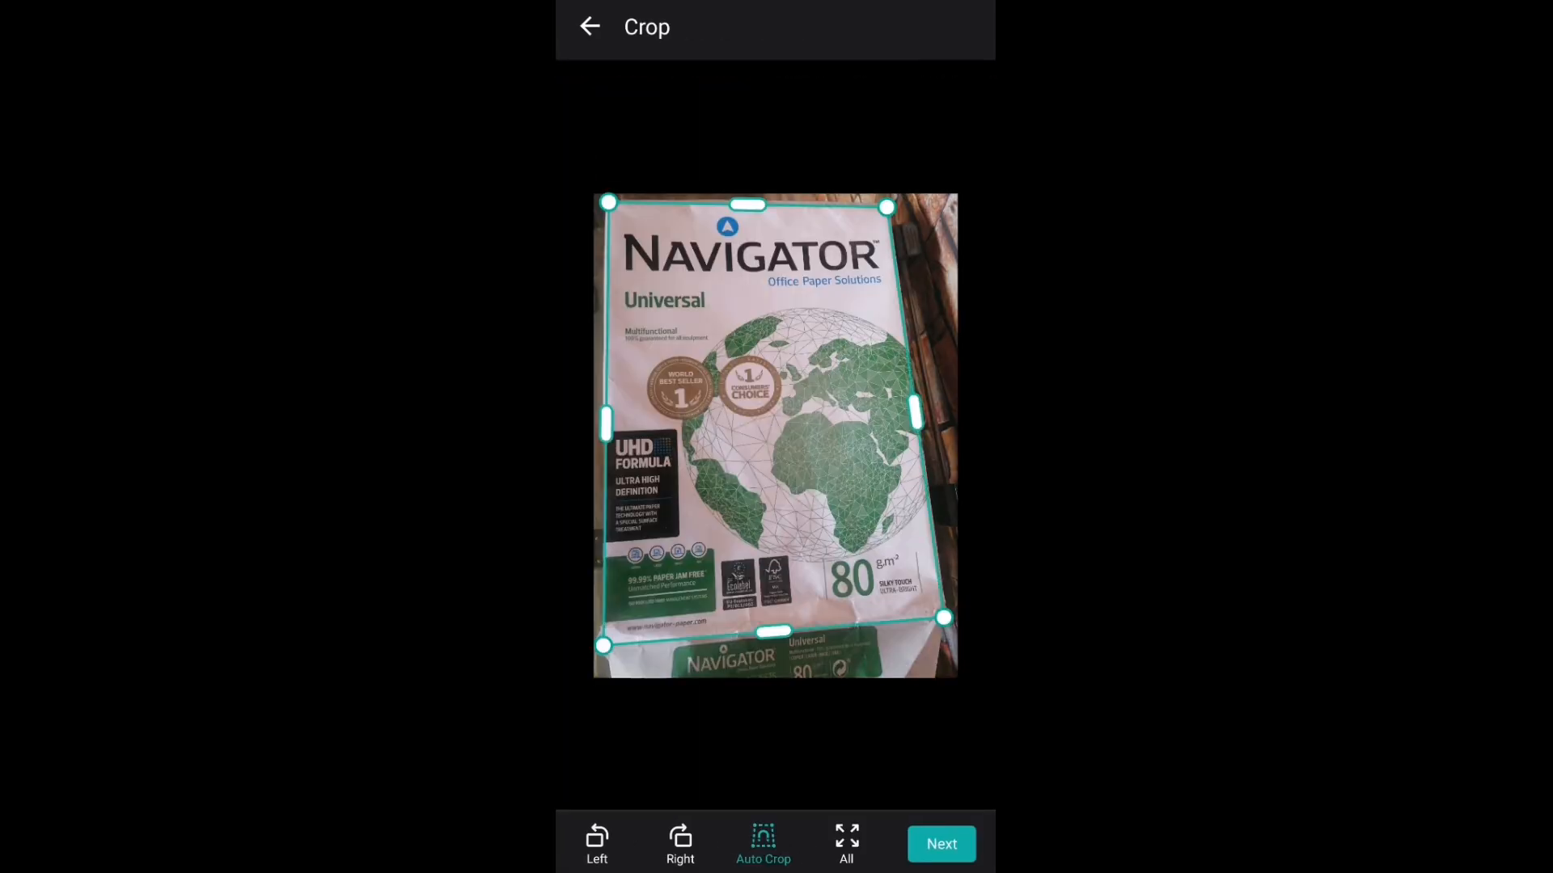
click(939, 843)
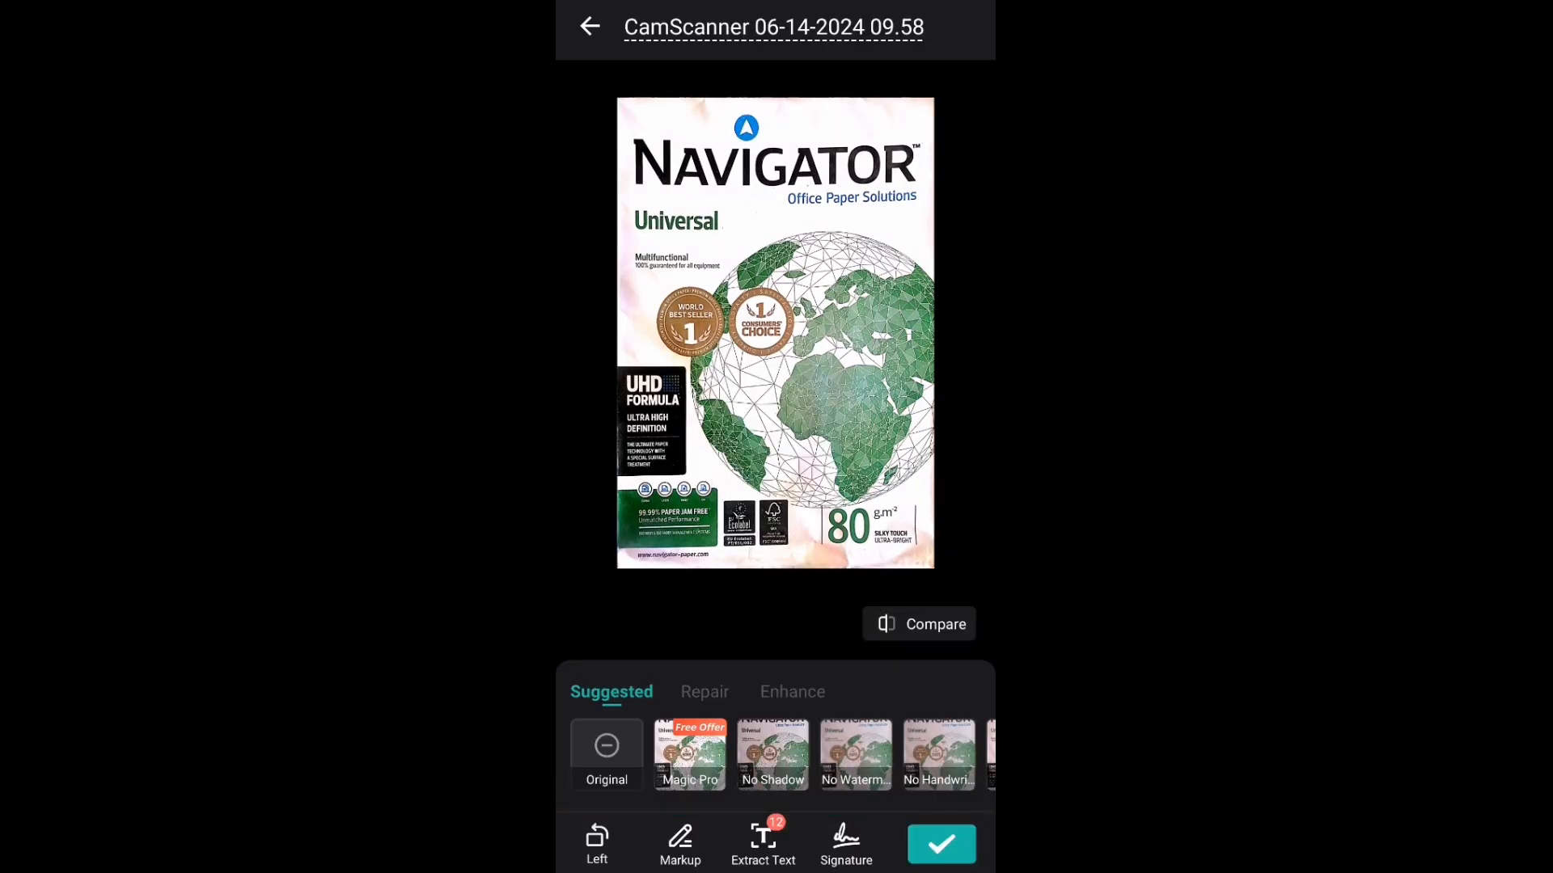
- Keep the suggested enhancement and preview the one-page scan as a PDF
click(940, 844)
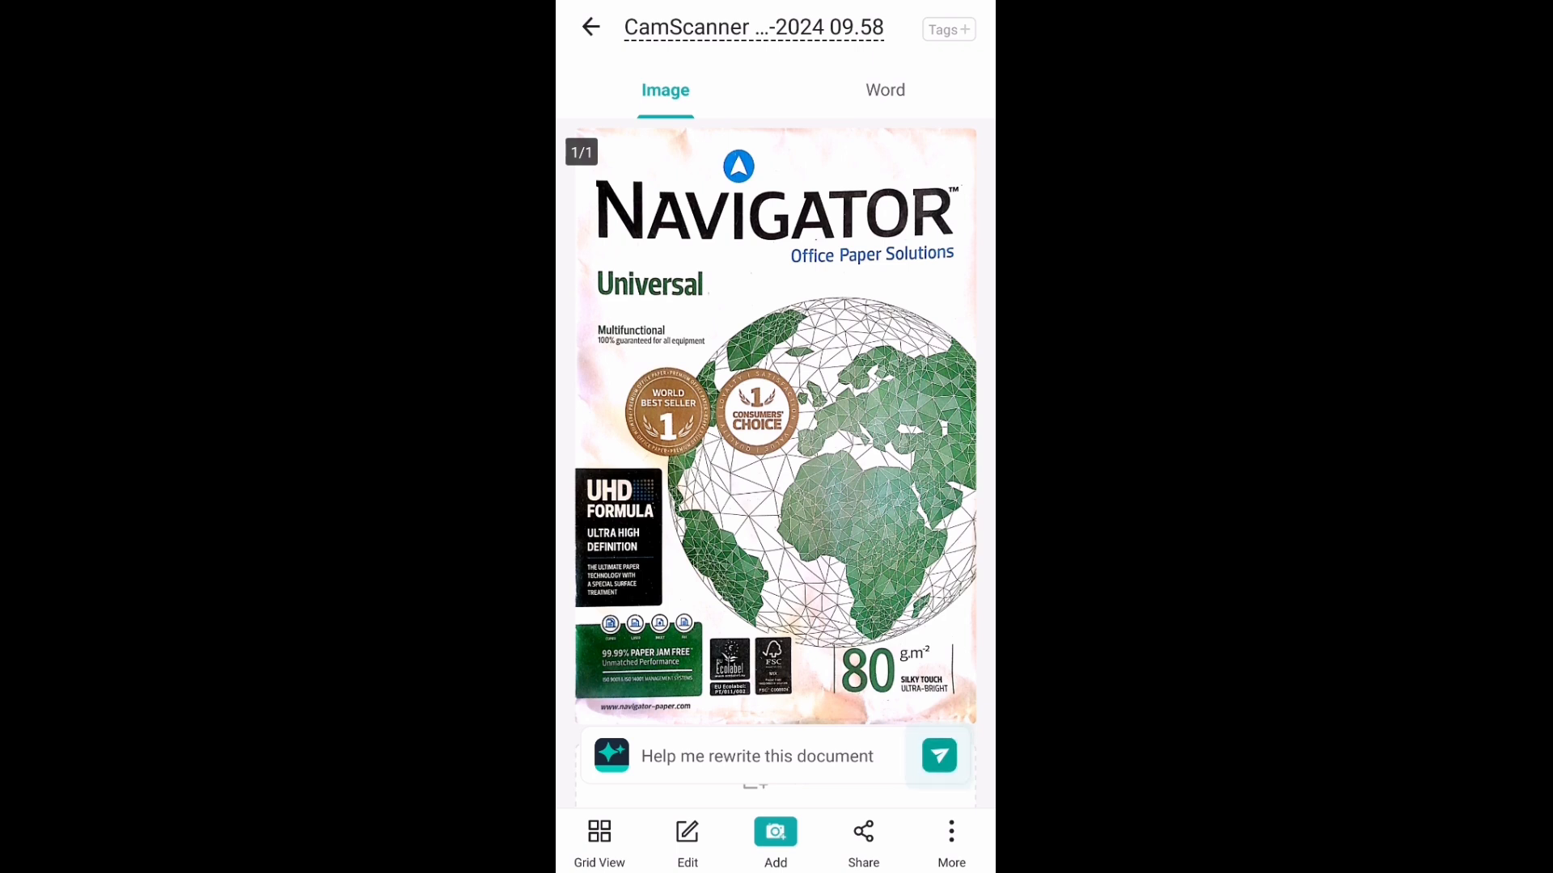
click(863, 840)
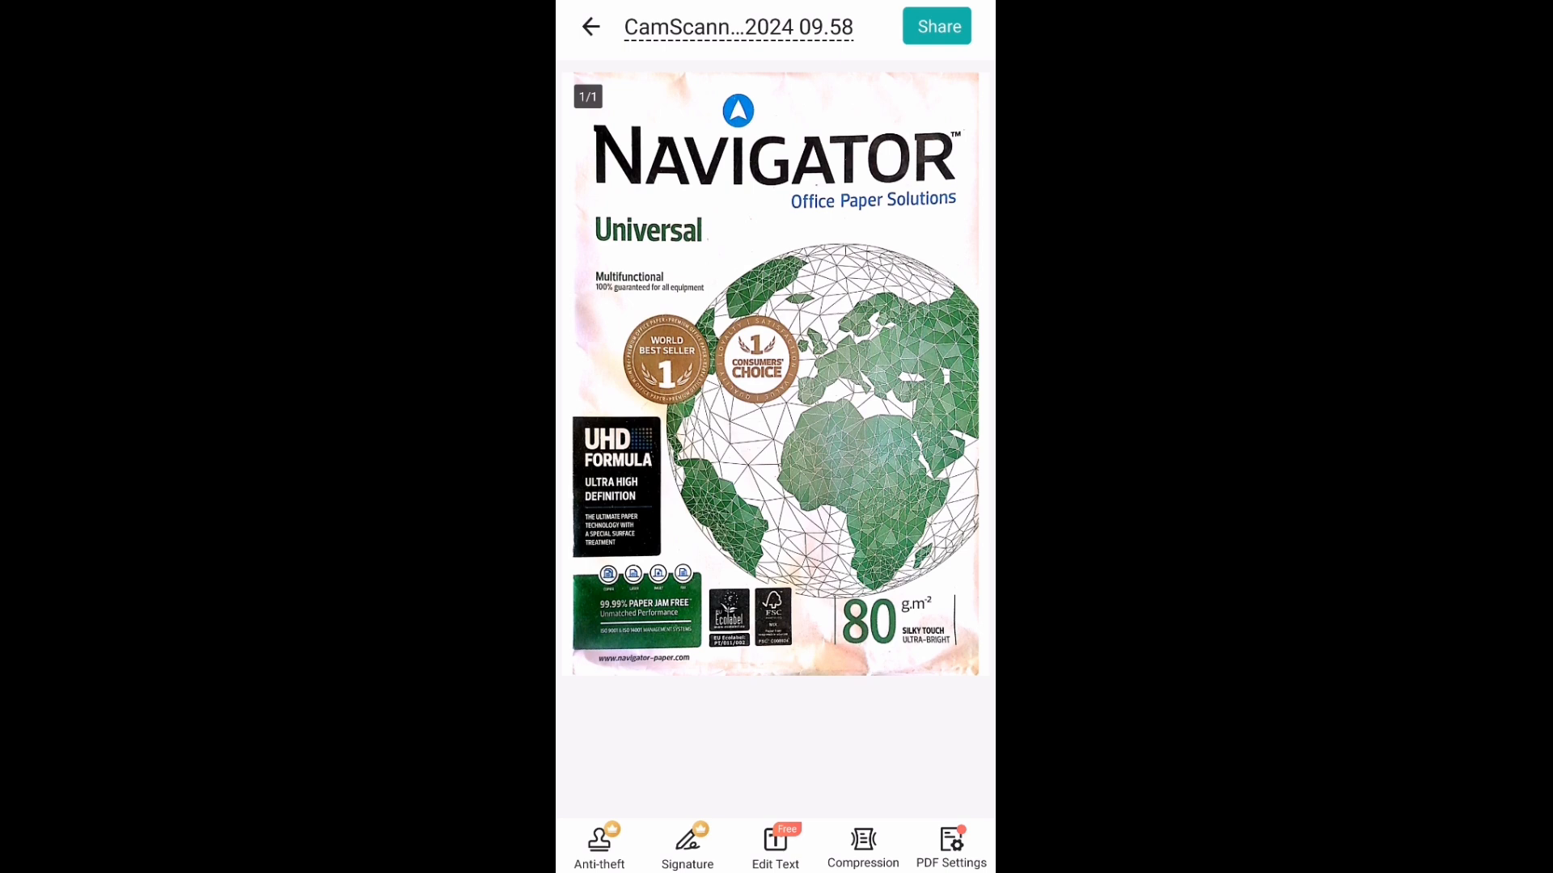
- Open the PDF sharing options, then dismiss them
click(935, 26)
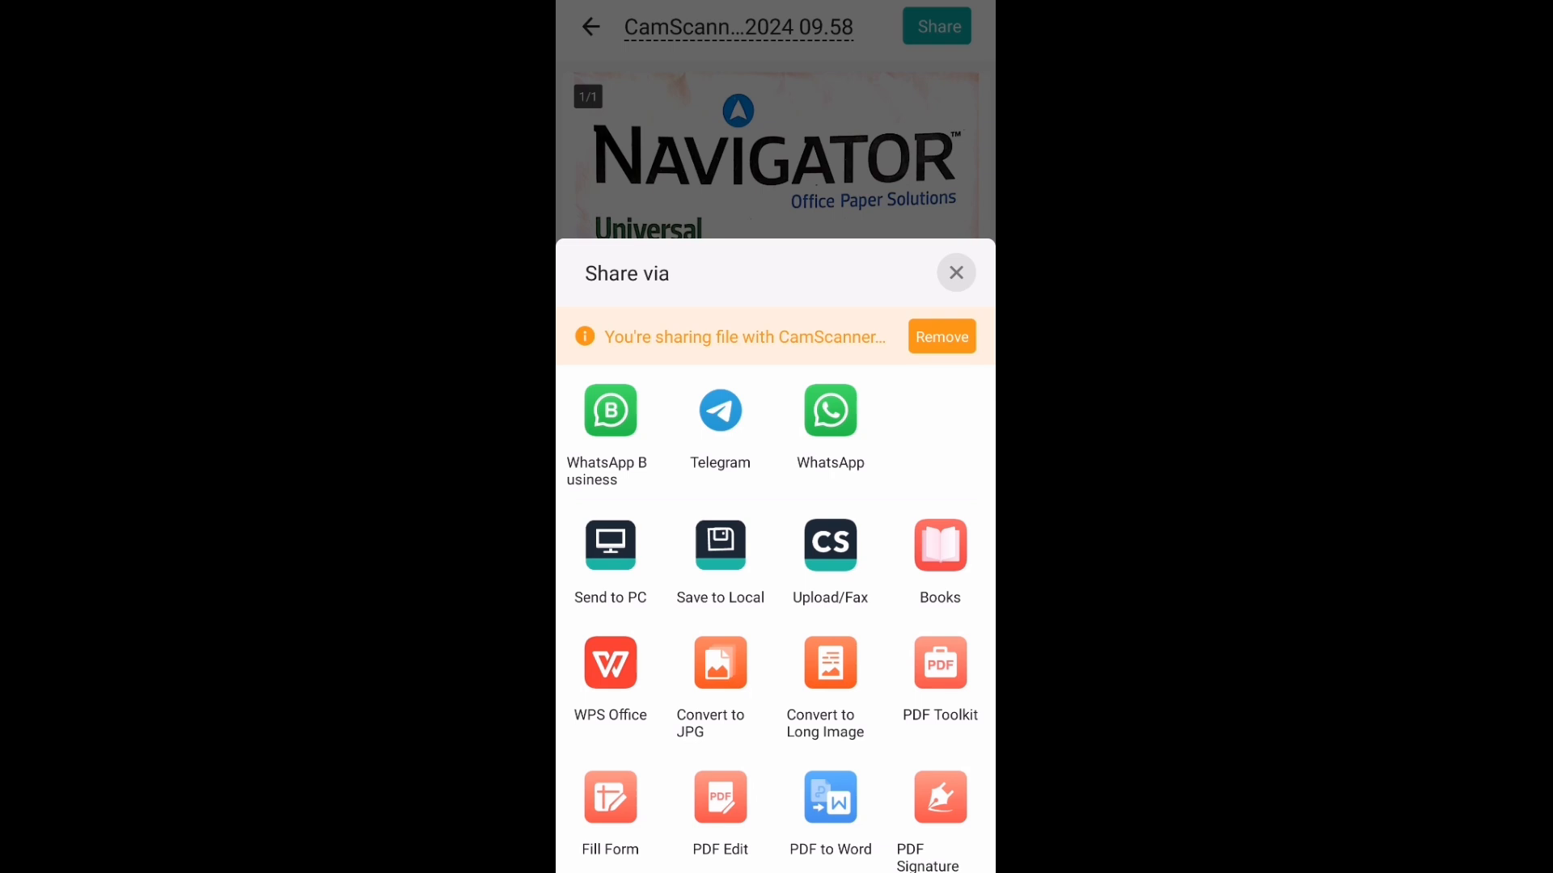
click(955, 272)
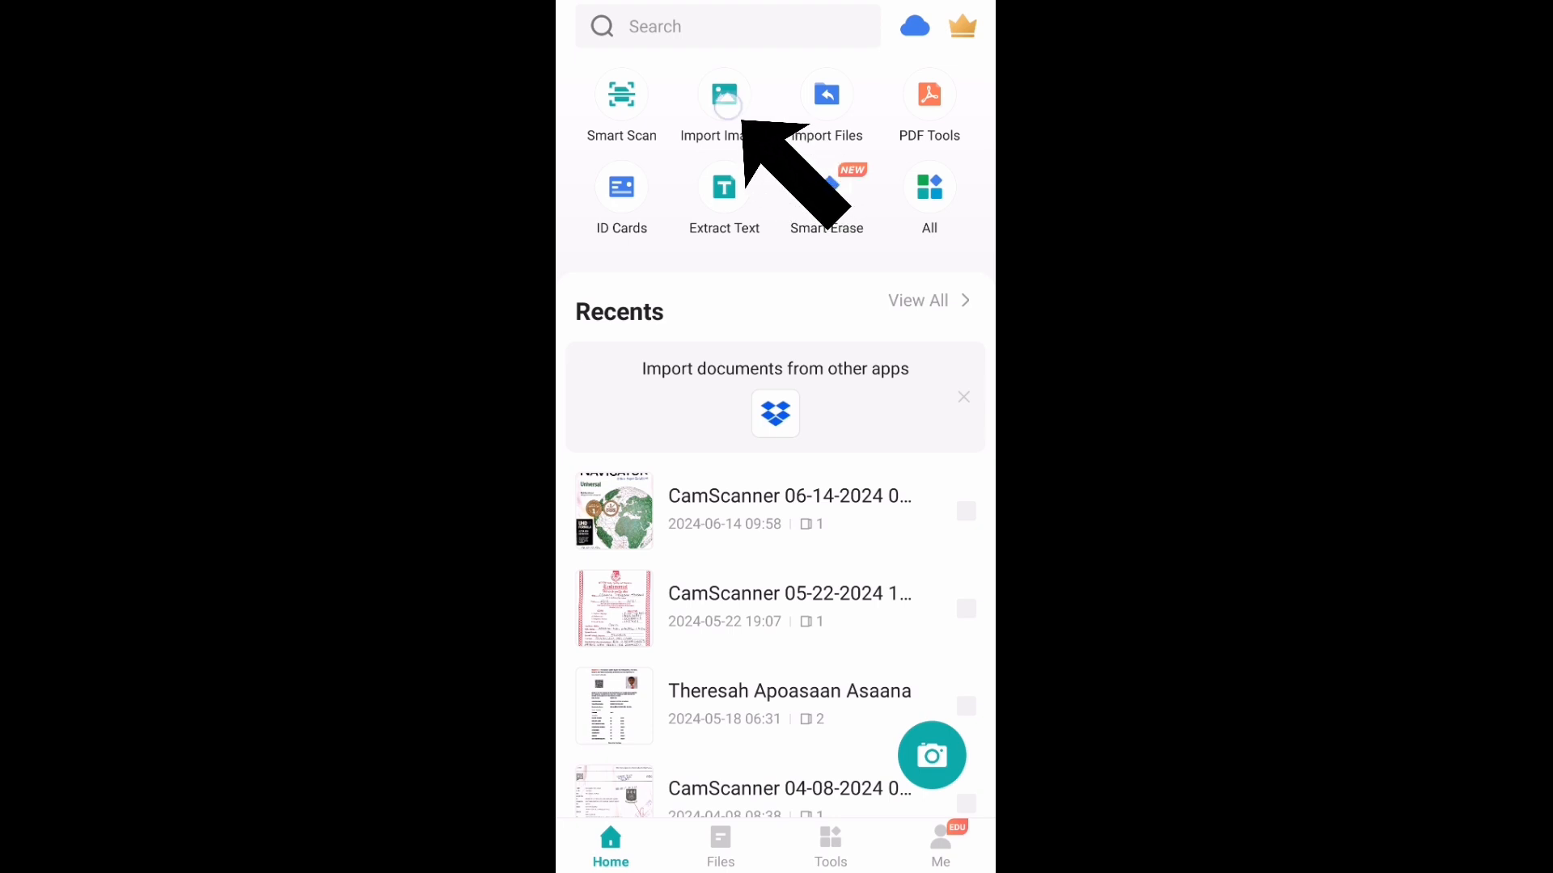
- Import the certificate of achievement photo from the gallery
click(724, 96)
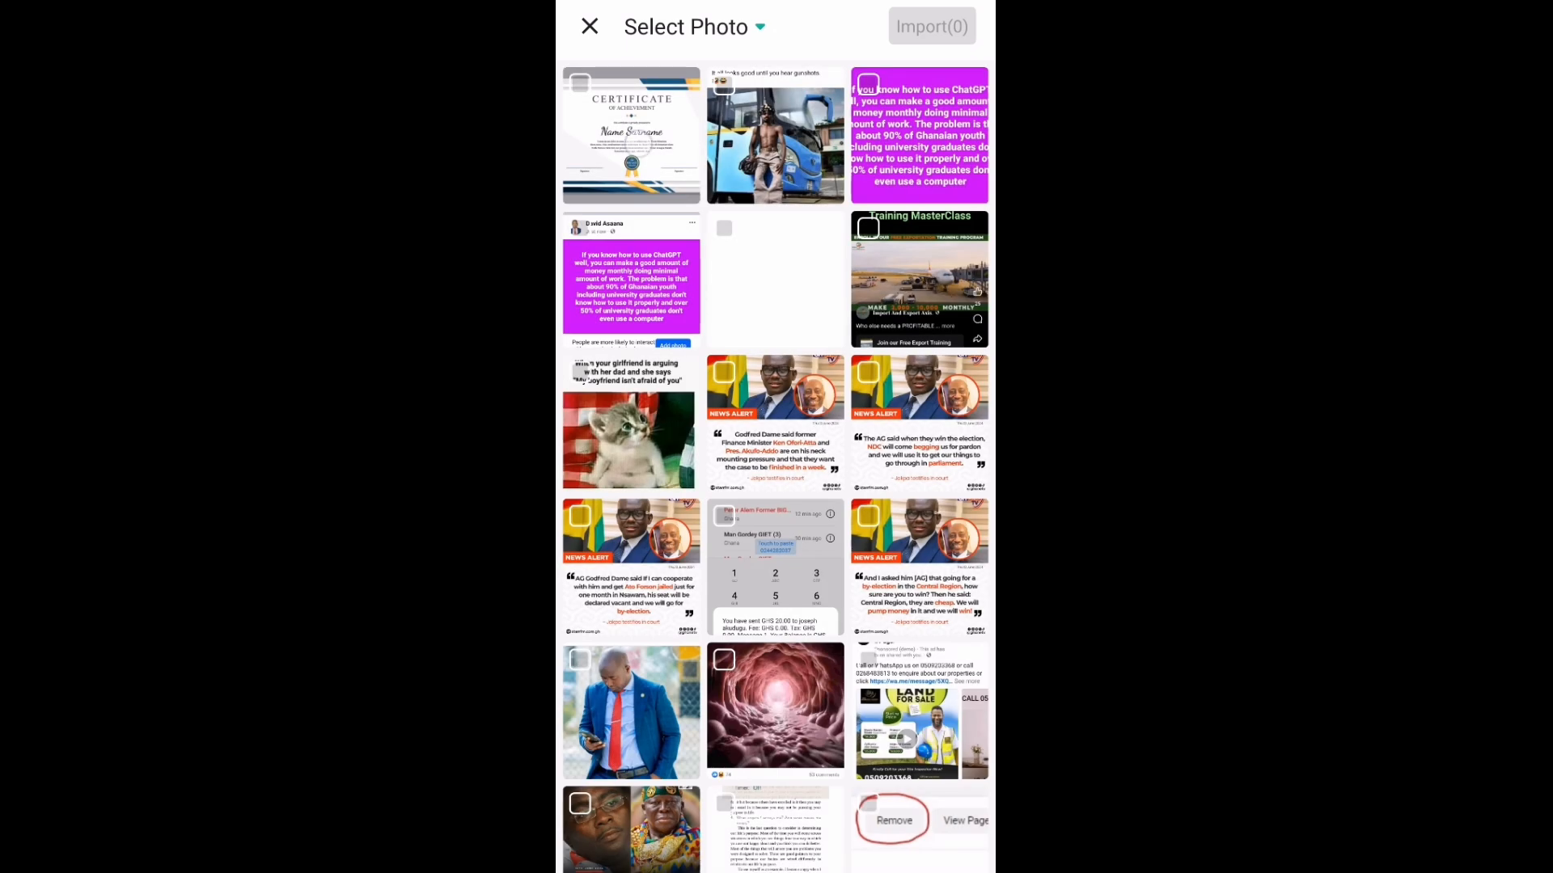
click(630, 137)
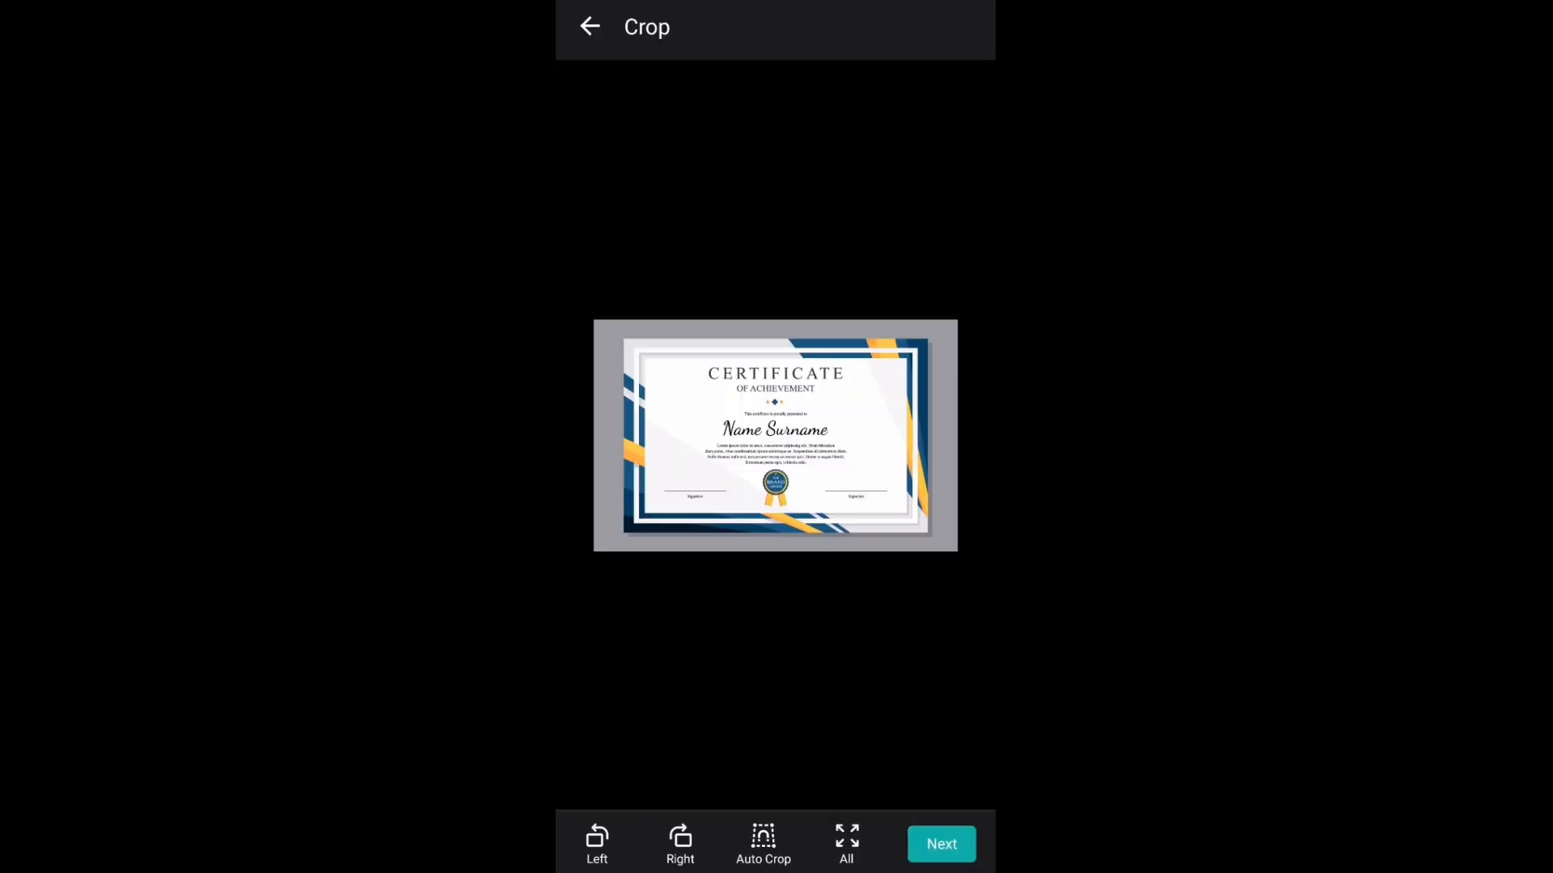
- Accept the certificate's detected crop on the Crop screen
click(939, 843)
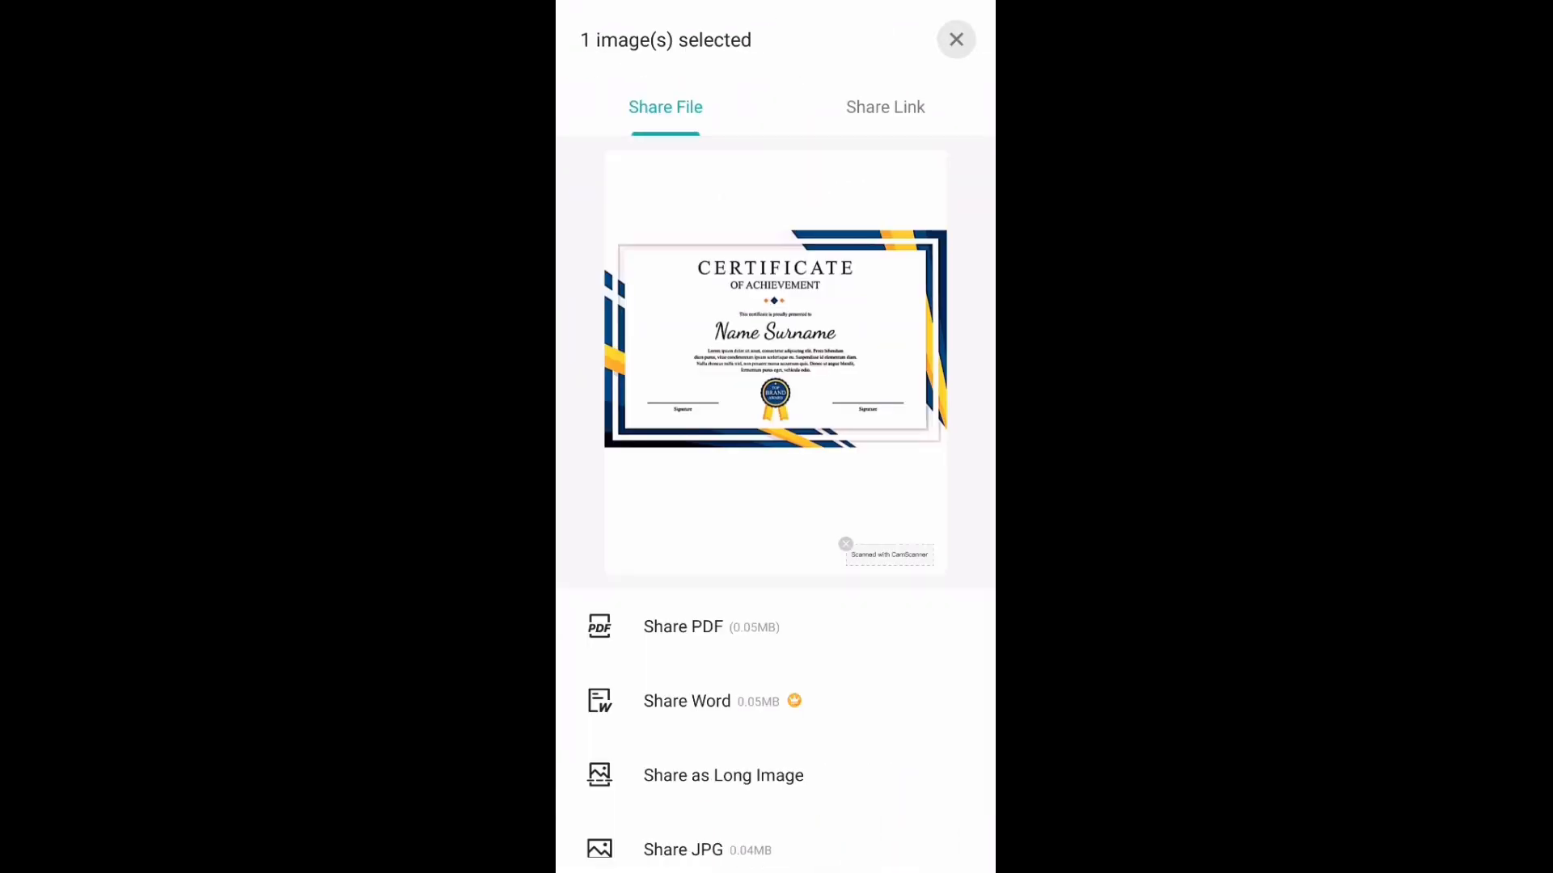
- Share the certificate as PDF and confirm its title 'CamScanner 06-14-2024 09.59'
click(956, 40)
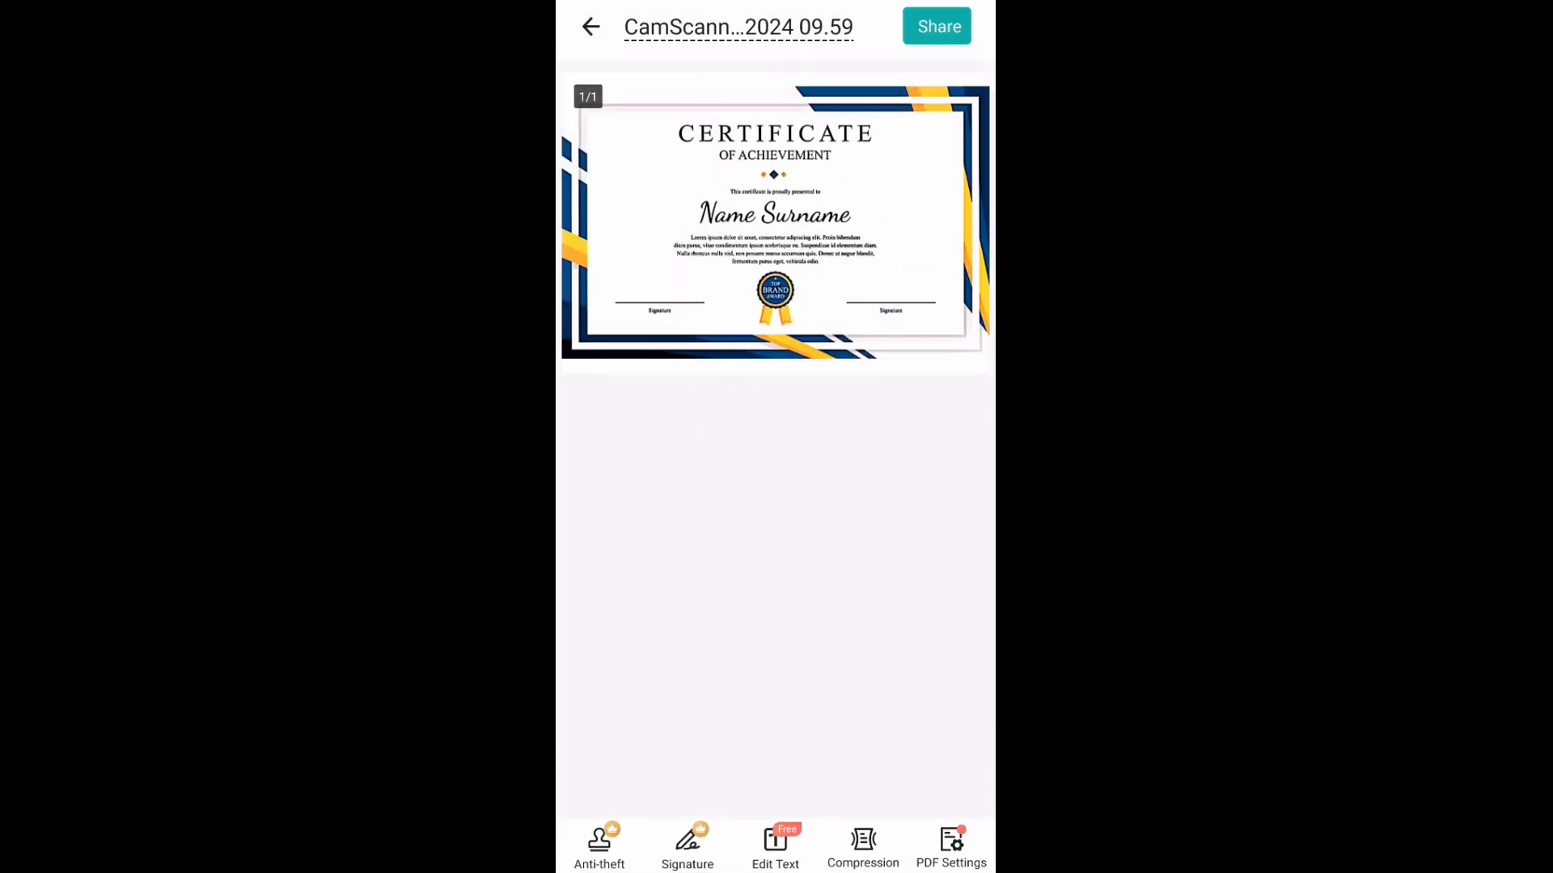
click(936, 26)
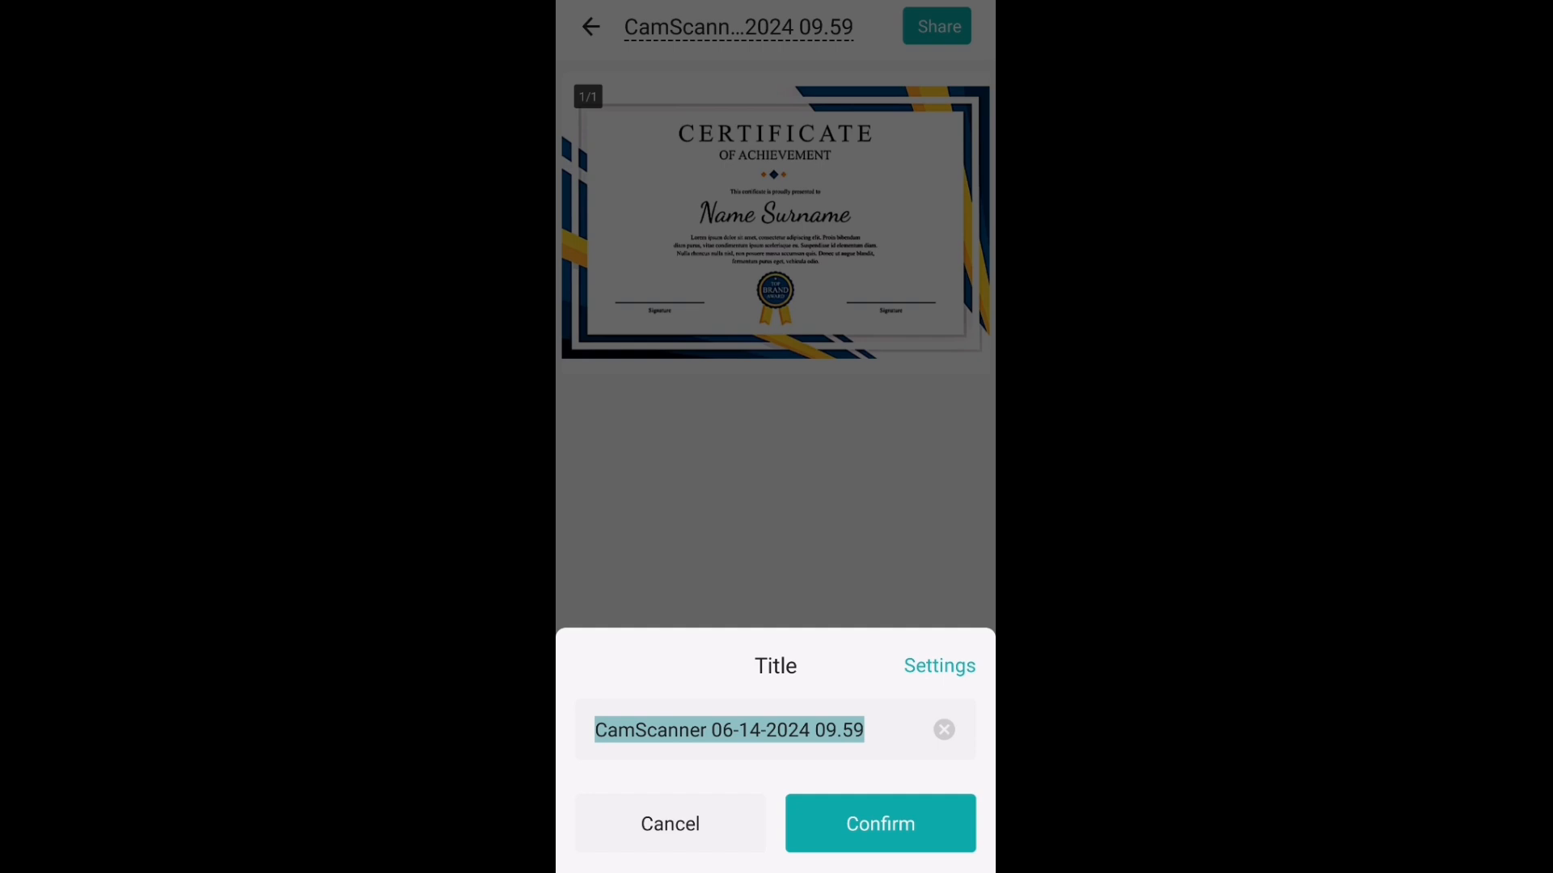
click(878, 824)
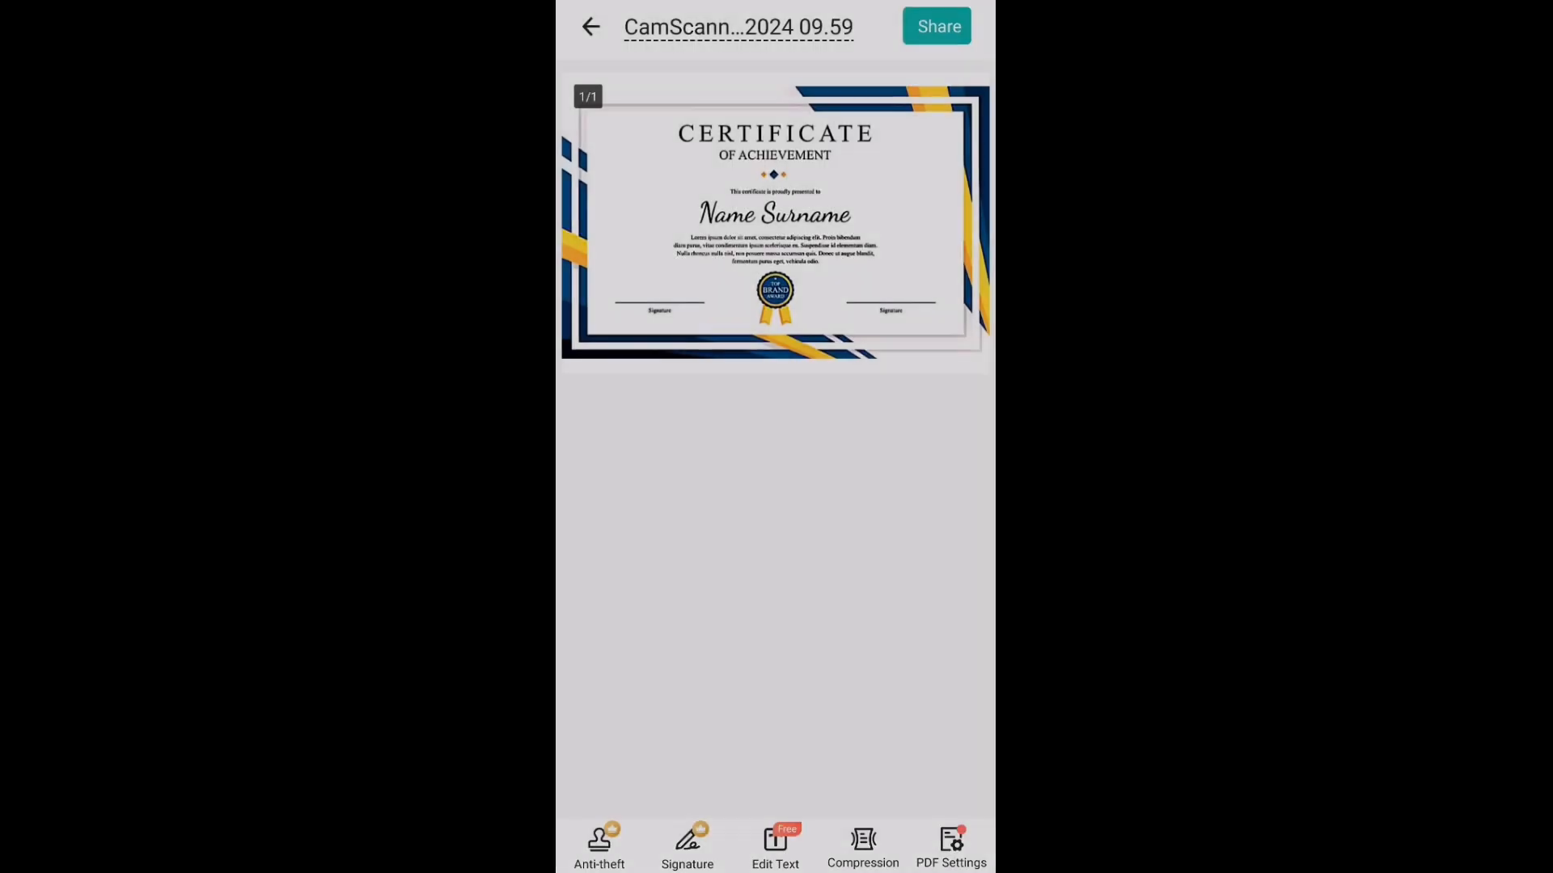